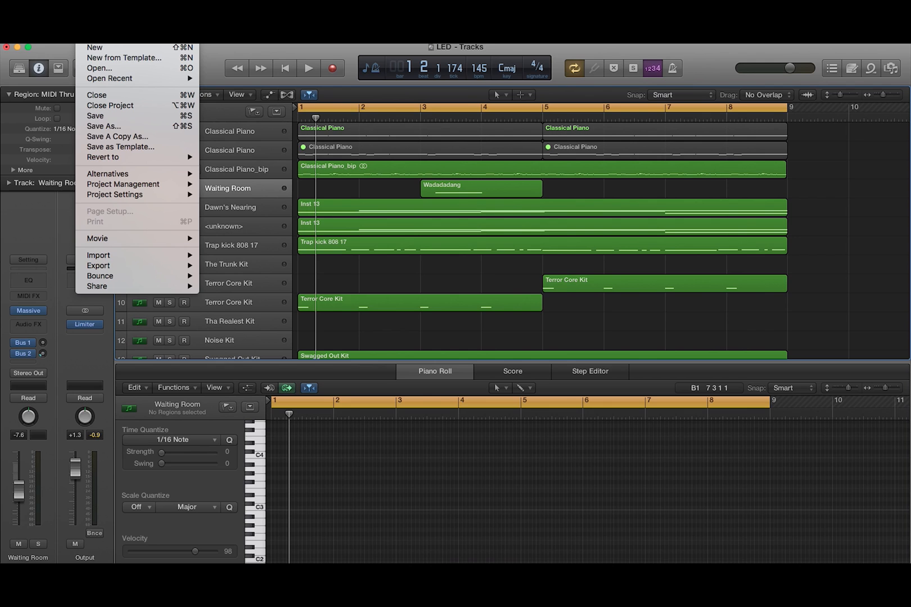
pyautogui.moveTo(99, 280)
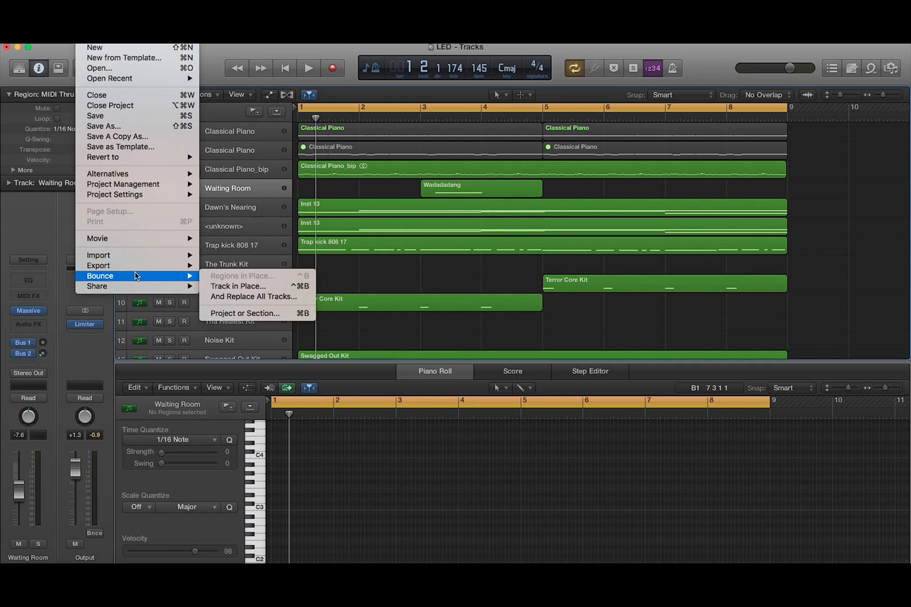
pyautogui.moveTo(139, 276)
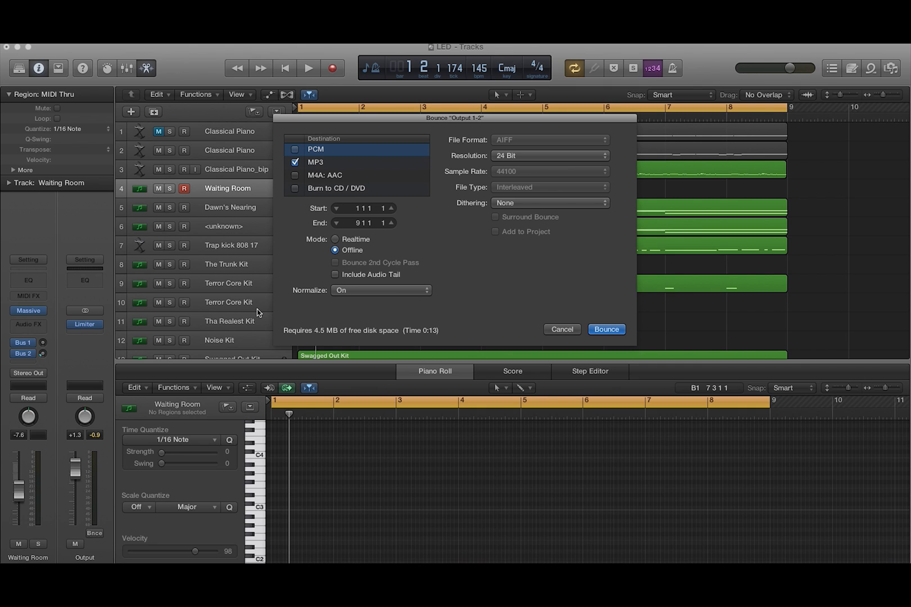
pyautogui.moveTo(461, 269)
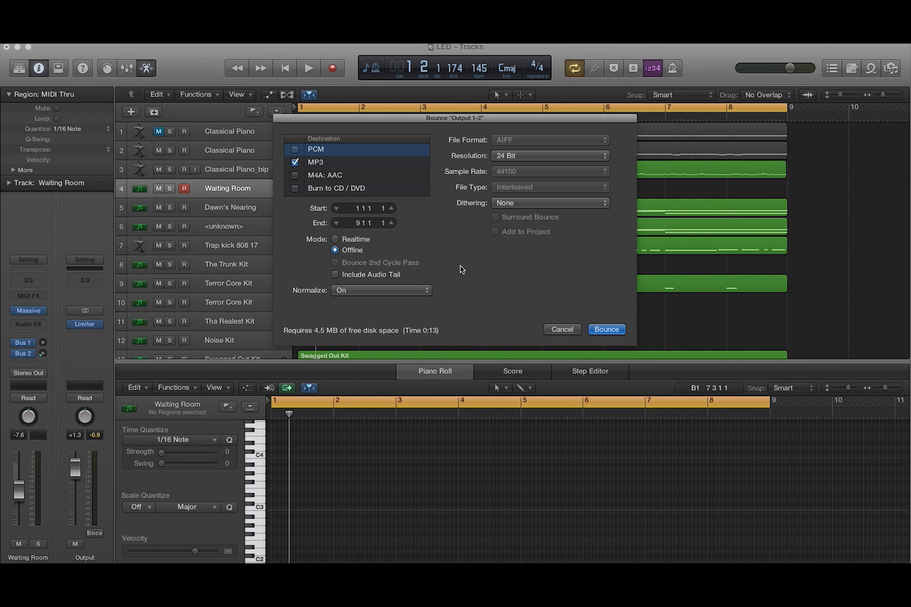
pyautogui.moveTo(504, 199)
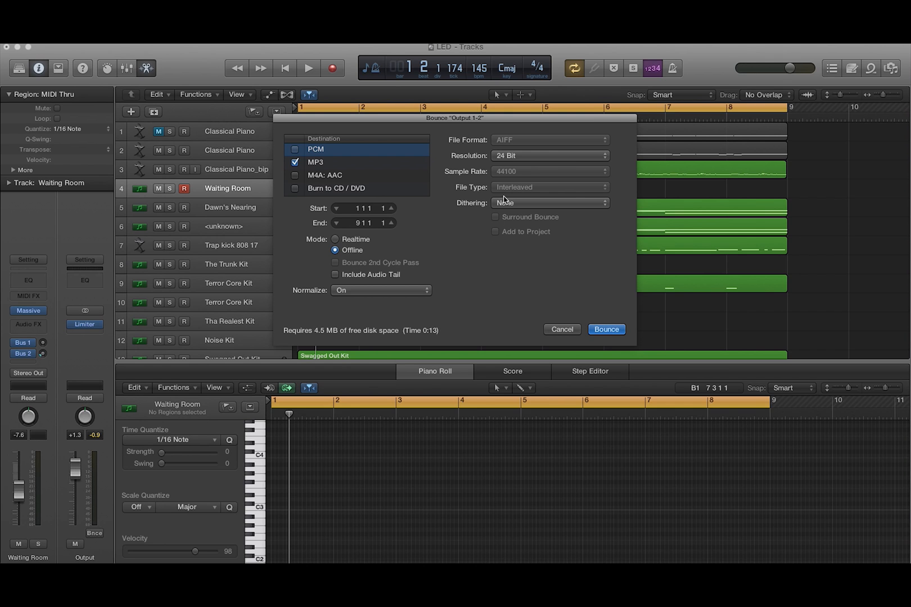
# Keep 24 Bit resolution, leave PCM unchecked and select the MP3 destination to show its encoding options.
pyautogui.click(547, 155)
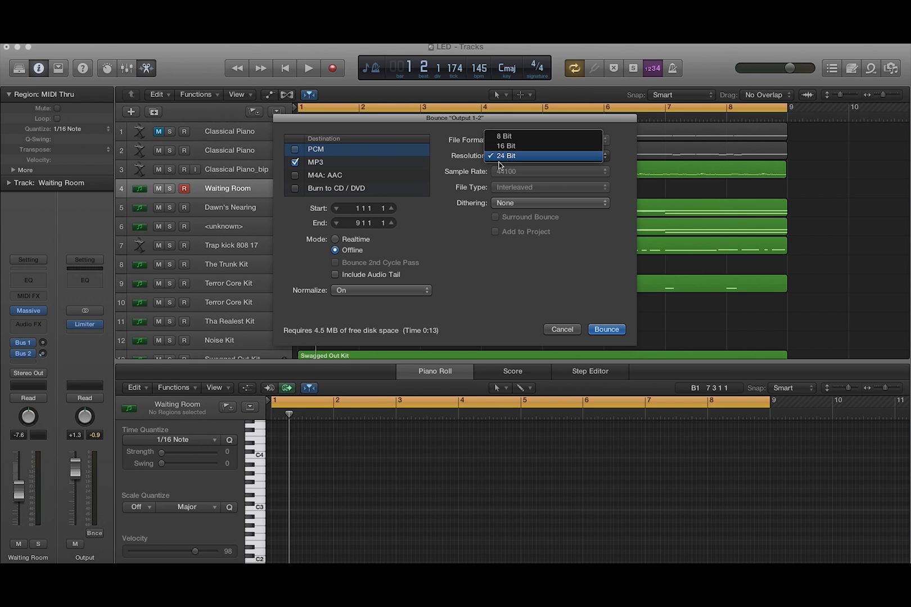
pyautogui.click(505, 155)
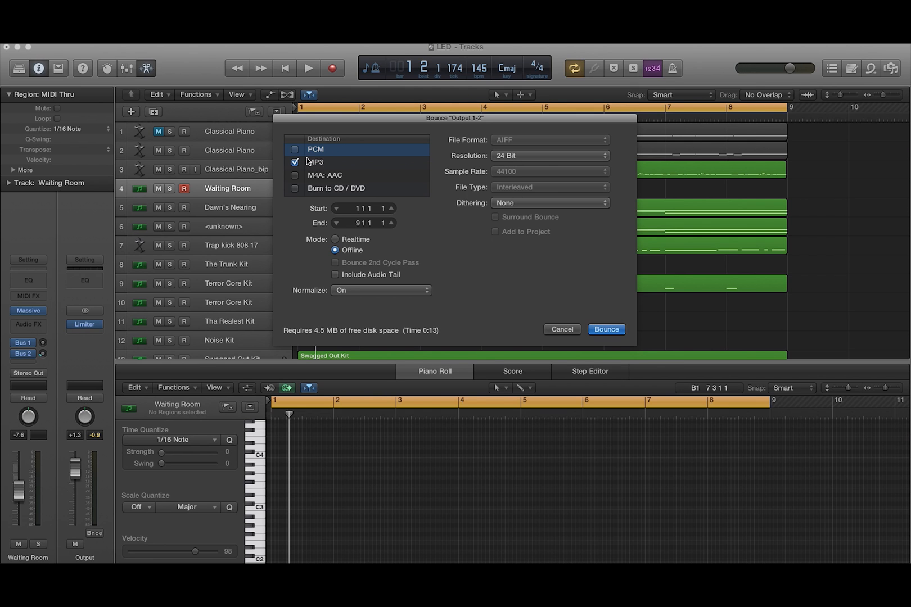
pyautogui.click(294, 149)
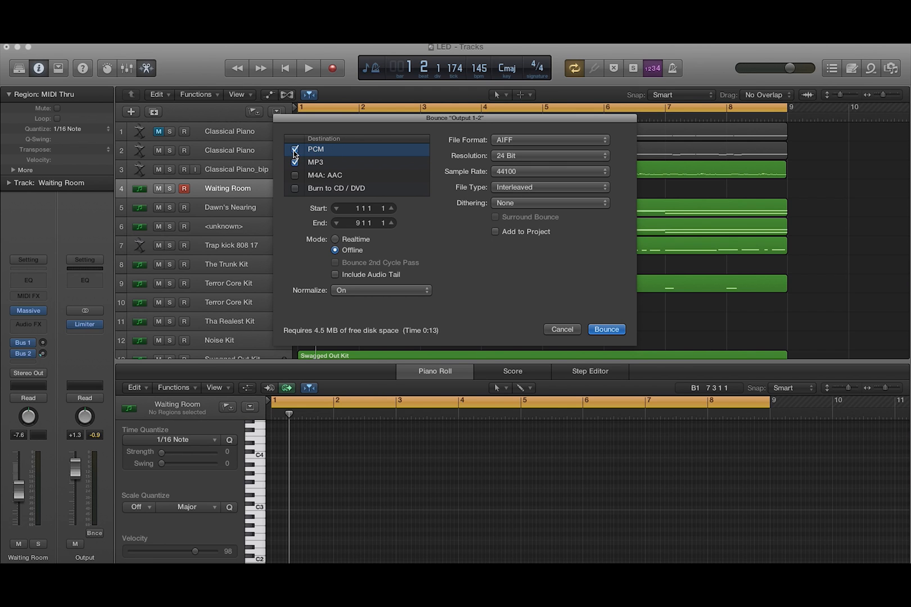
pyautogui.click(295, 149)
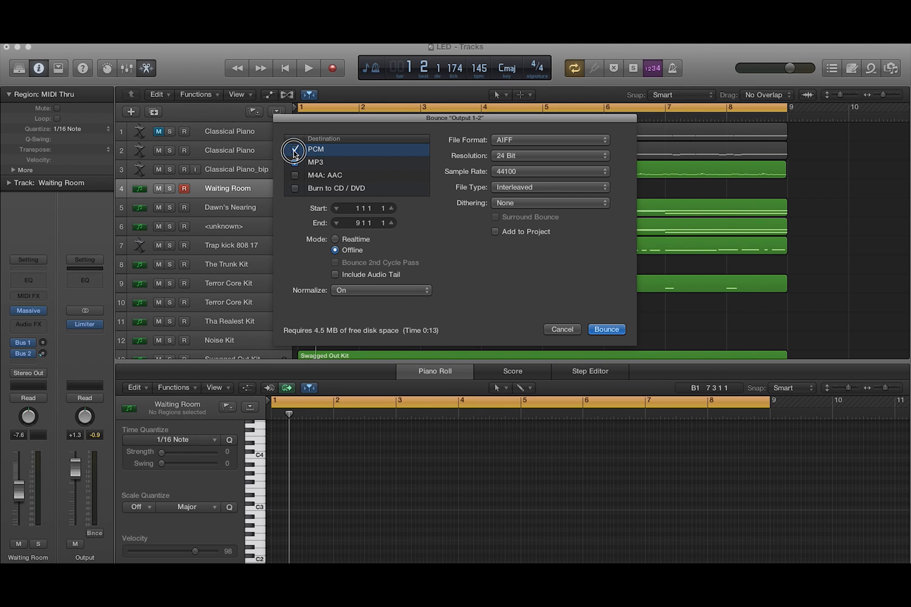
pyautogui.click(295, 162)
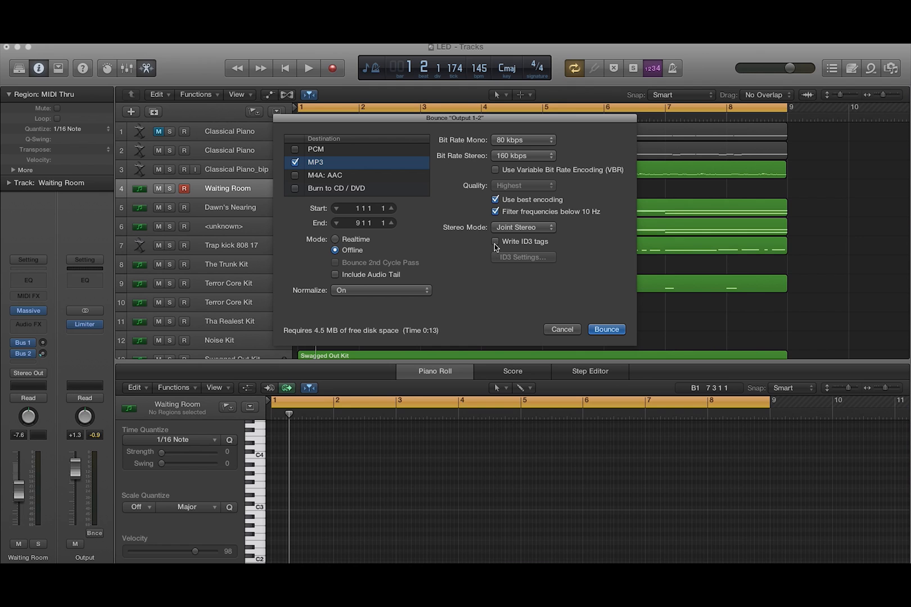
# Switch on Write ID3 tags for the MP3 and bring up the ID3 Settings.
pyautogui.click(495, 241)
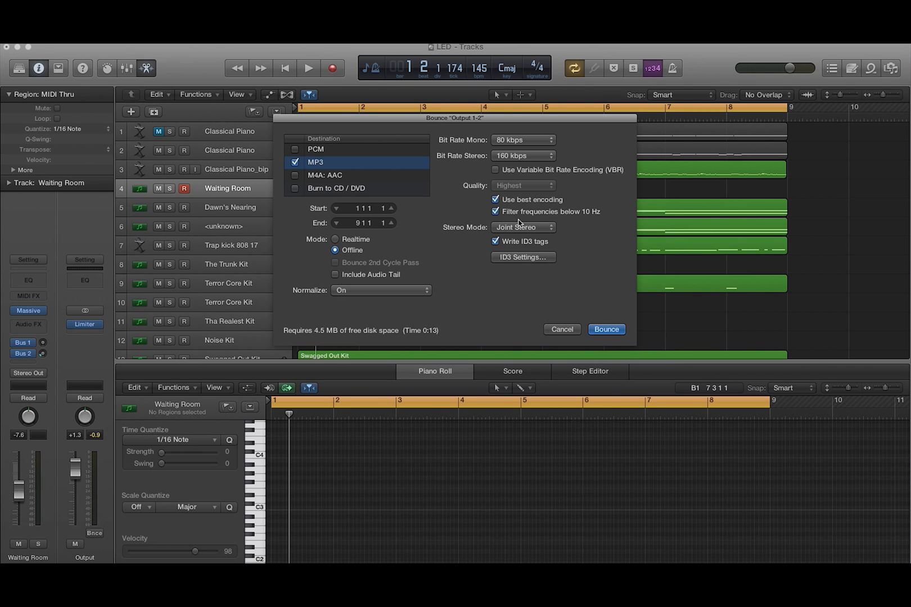
pyautogui.moveTo(581, 284)
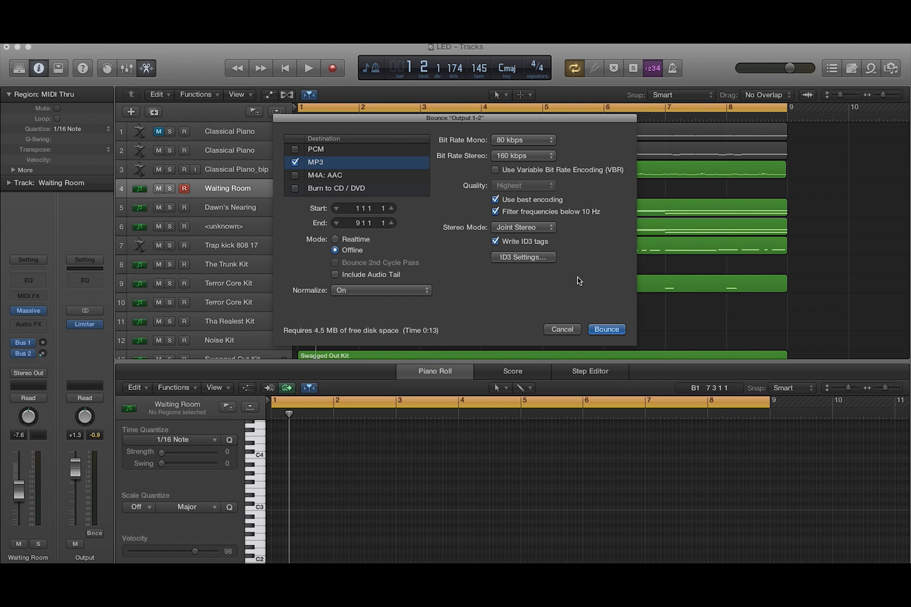
pyautogui.moveTo(540, 262)
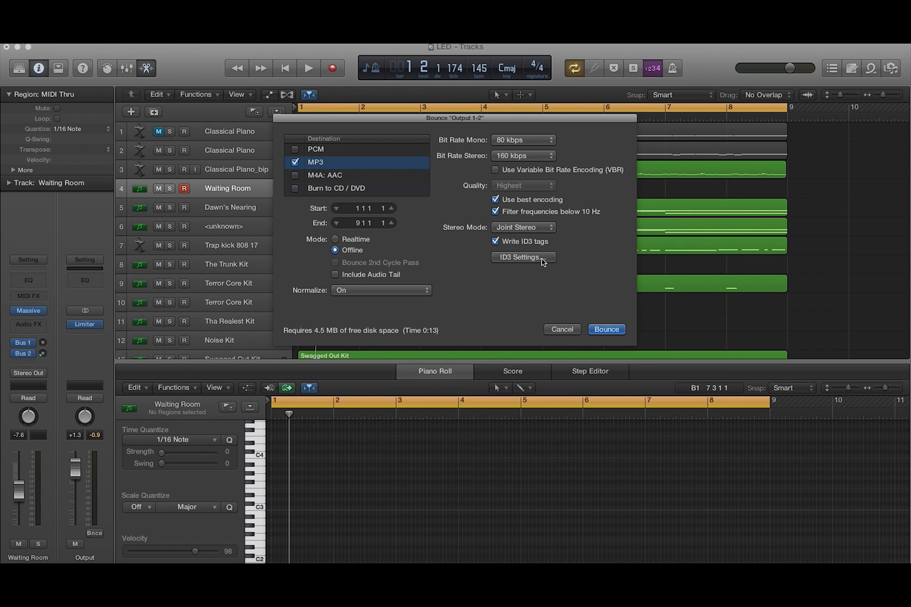
pyautogui.click(522, 256)
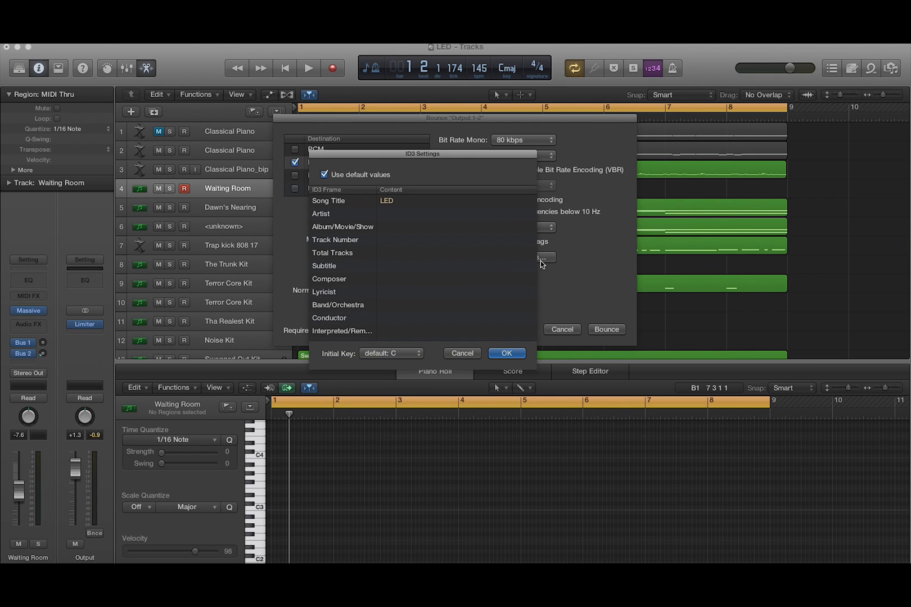
pyautogui.moveTo(237, 249)
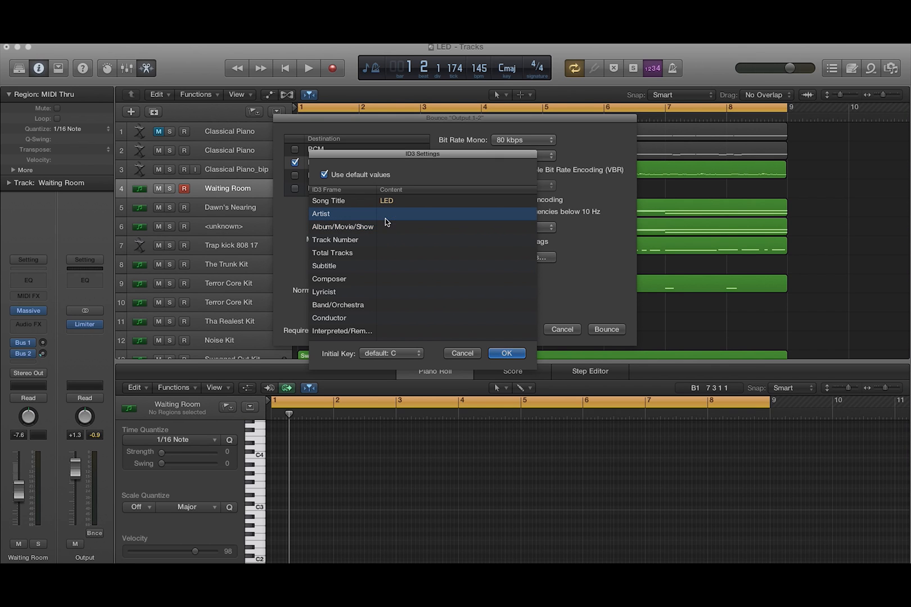
# Enter an artist name starting with Digital, then move on to the Track Number tag.
pyautogui.write('Digital sjkdfksdjfhaskdfjlak')
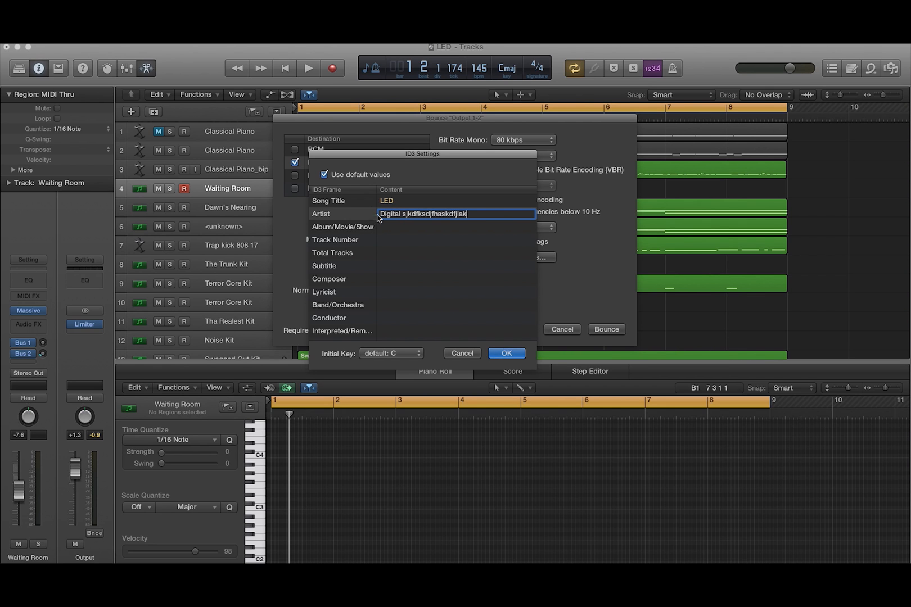
pyautogui.scroll(-3)
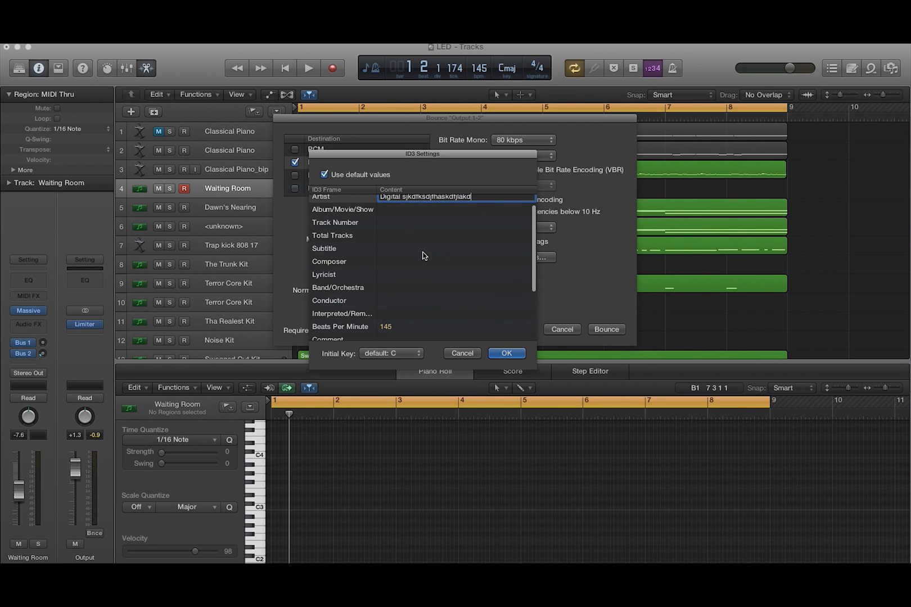
pyautogui.click(335, 222)
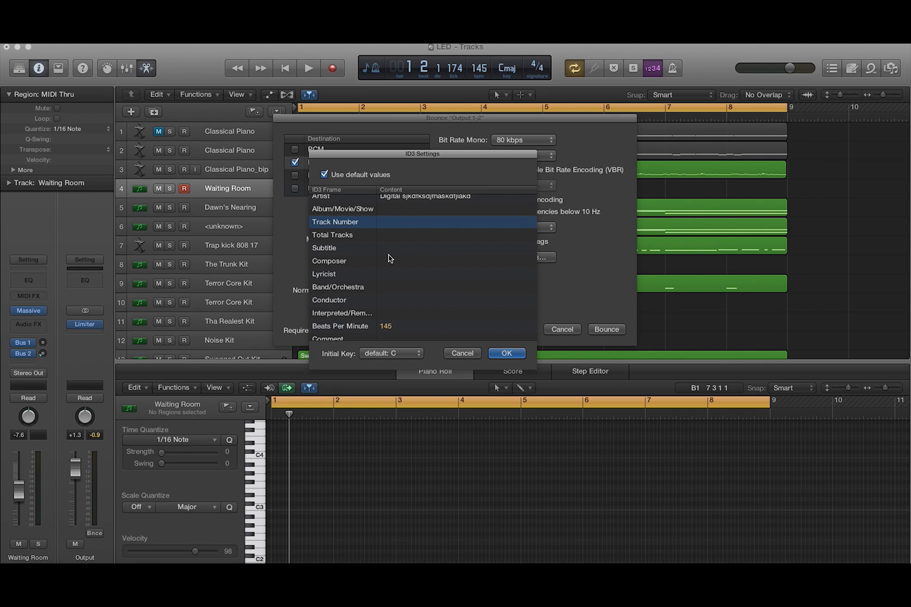
pyautogui.scroll(-3)
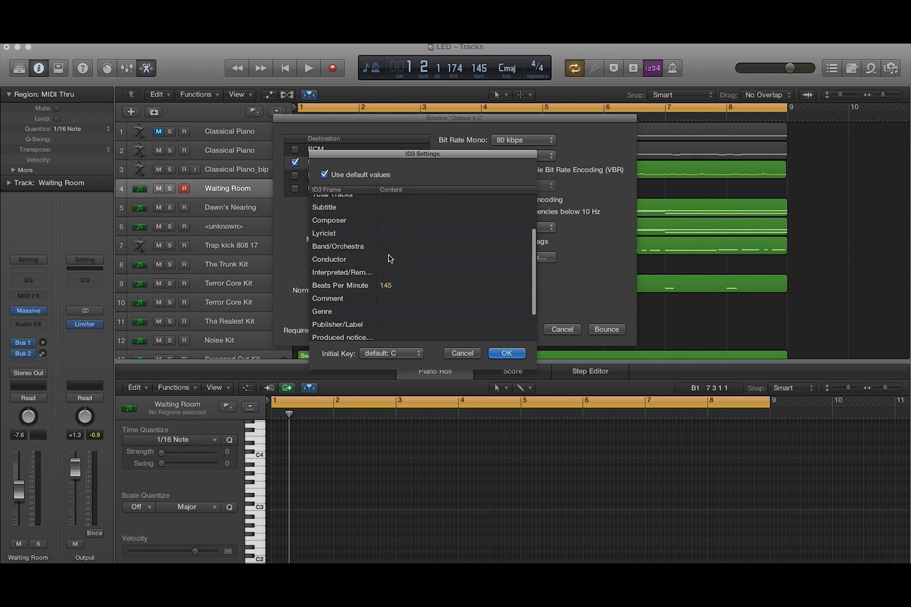
pyautogui.scroll(-3)
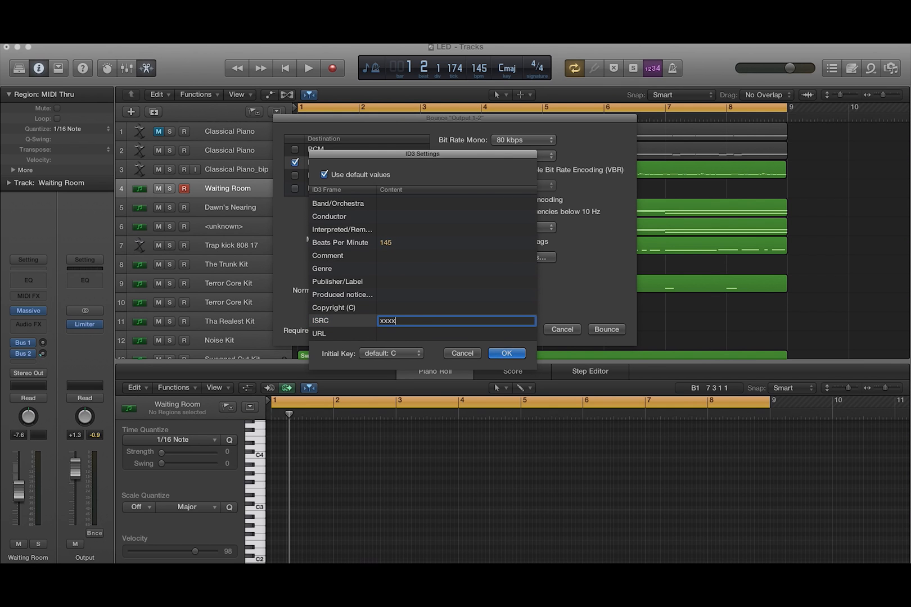
# Fill in placeholder ISRC text and a www…com URL in the lower tag fields.
pyautogui.write('xxxx')
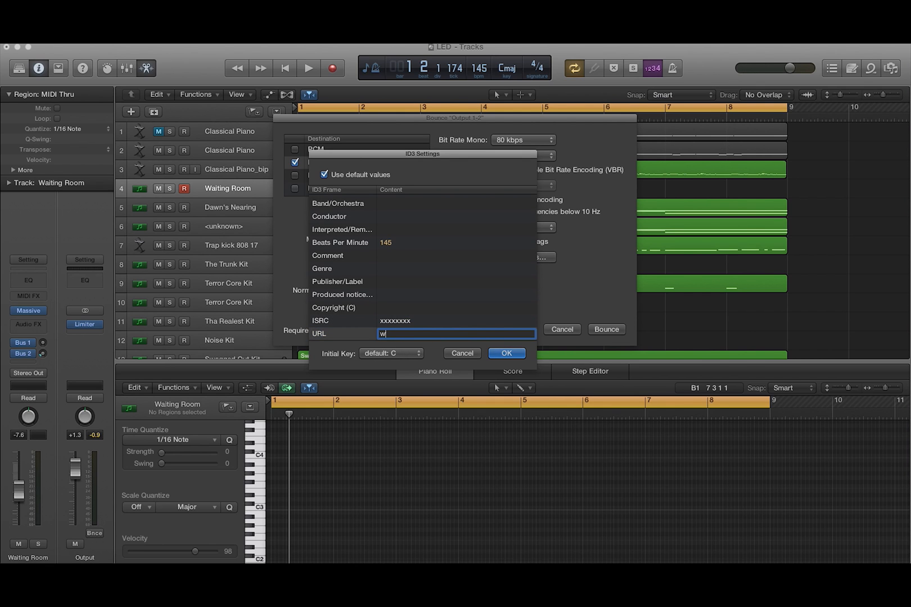
pyautogui.write('ww.')
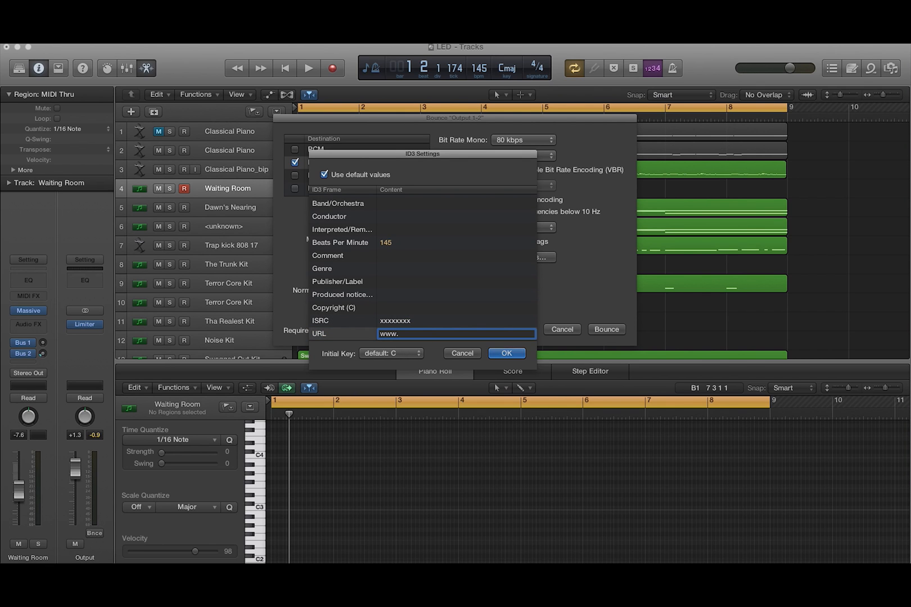
pyautogui.write('b')
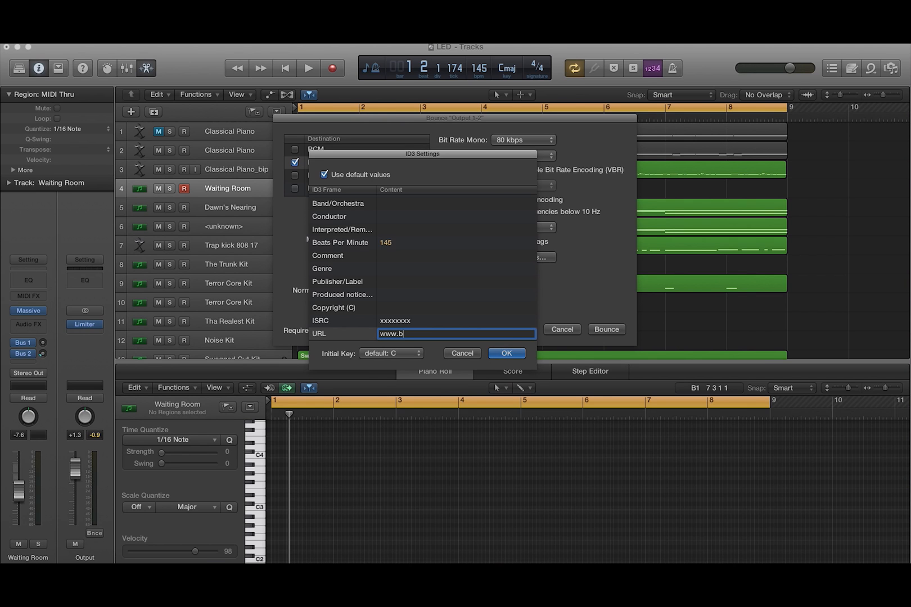
pyautogui.write('sdkjhal,dksjh')
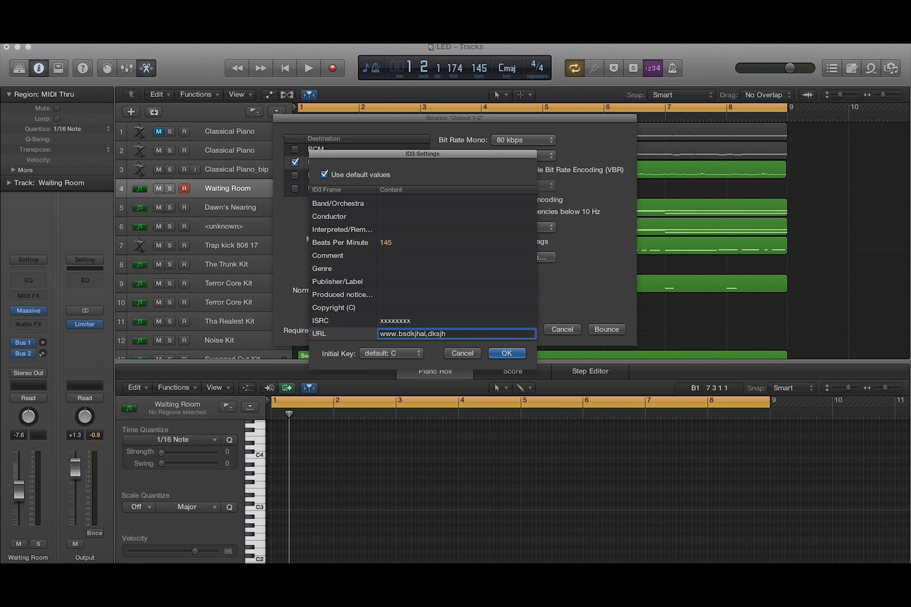
pyautogui.write('.com')
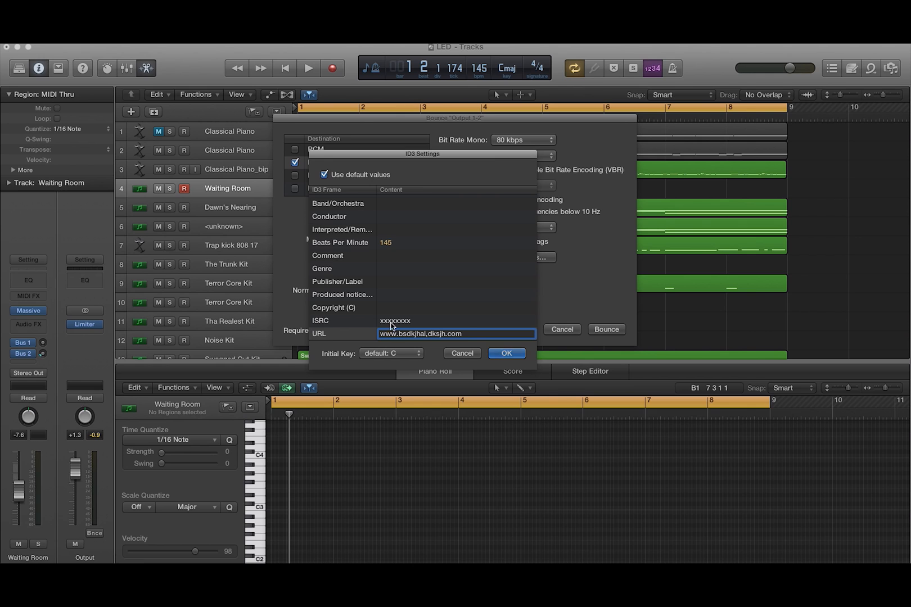
pyautogui.scroll(3)
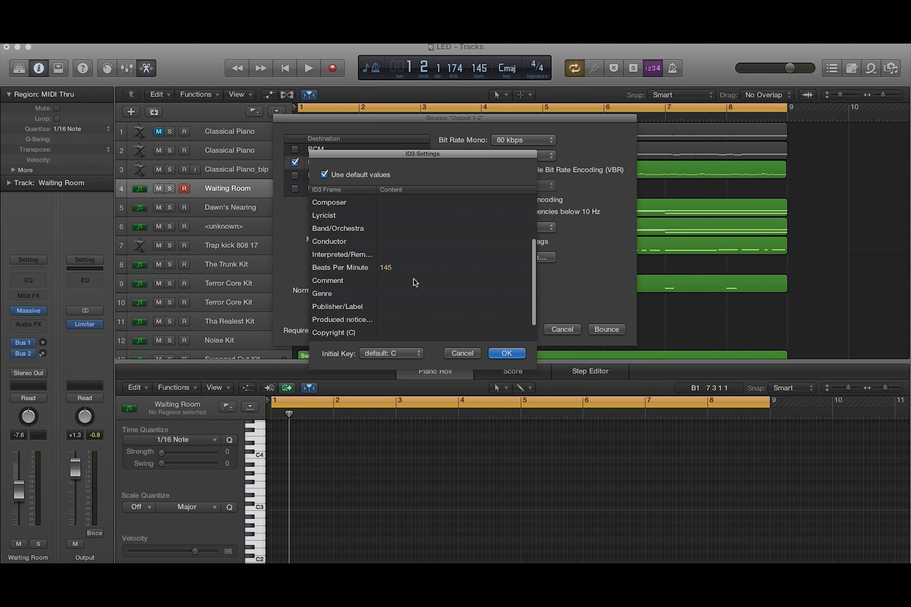
pyautogui.scroll(3)
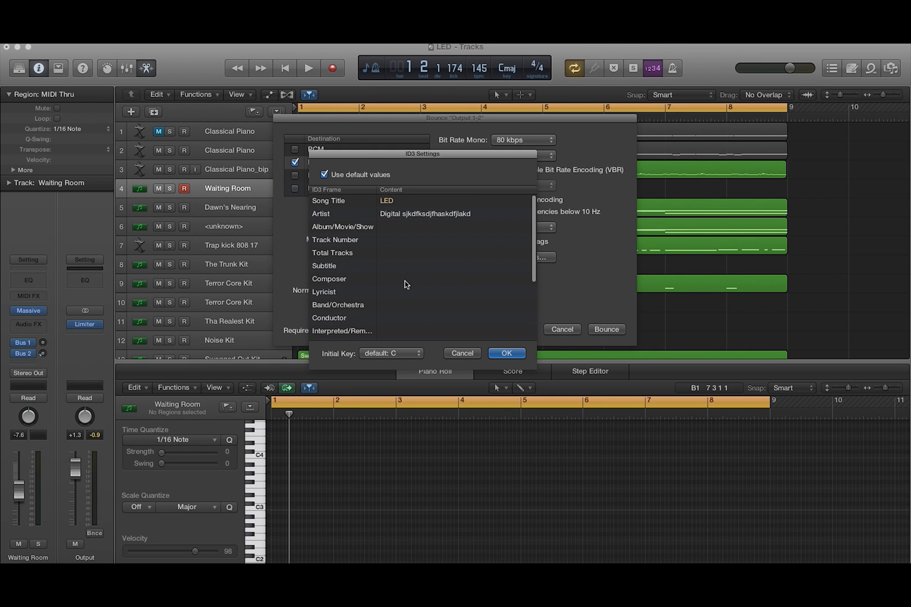
# Enter the album title The Shits Album in the Album/Movie/Show tag.
pyautogui.click(457, 279)
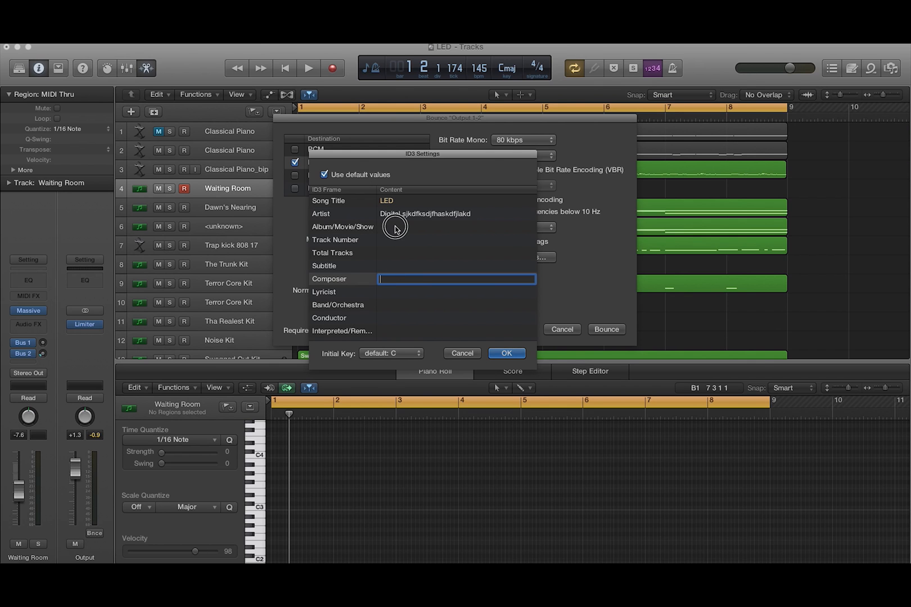
pyautogui.click(456, 227)
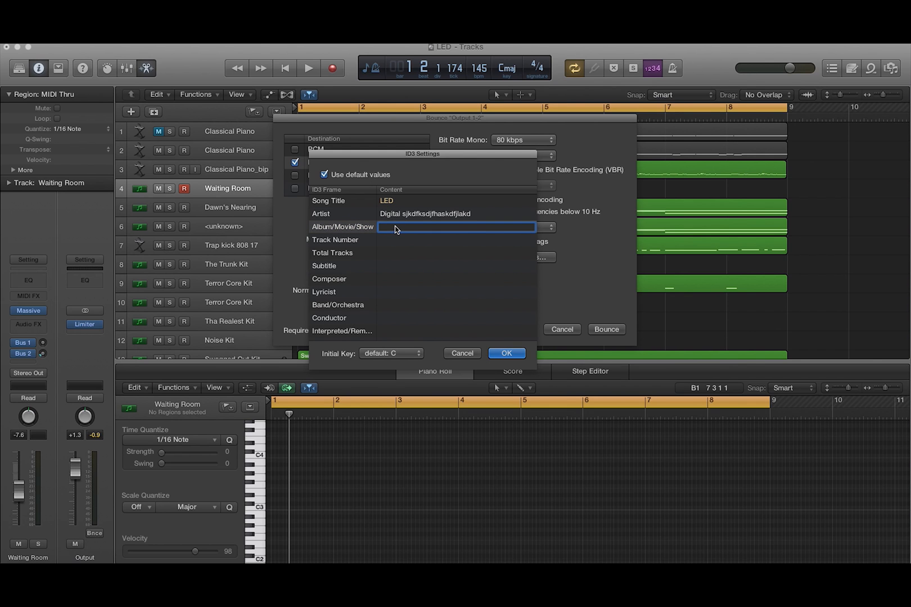
pyautogui.write('The Shits')
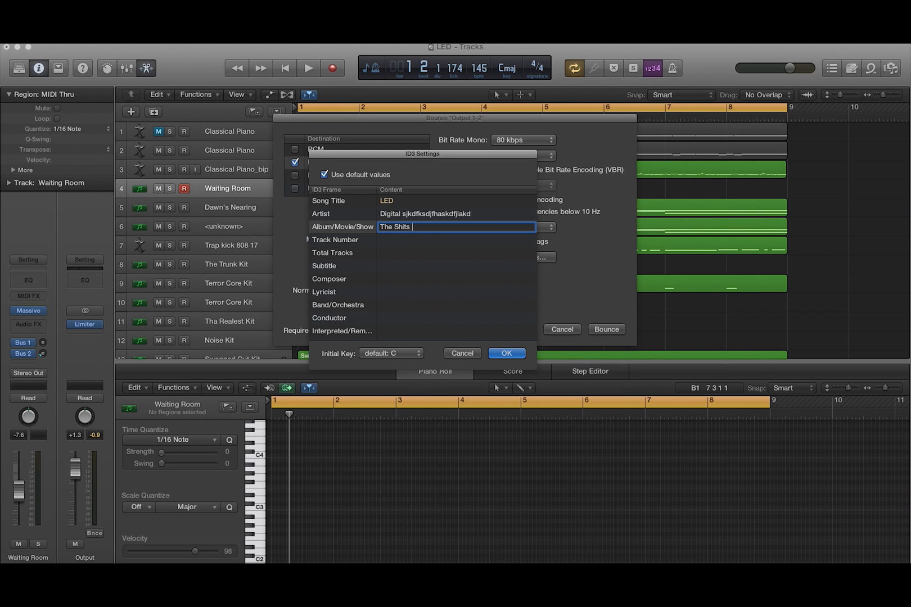
pyautogui.write('Al')
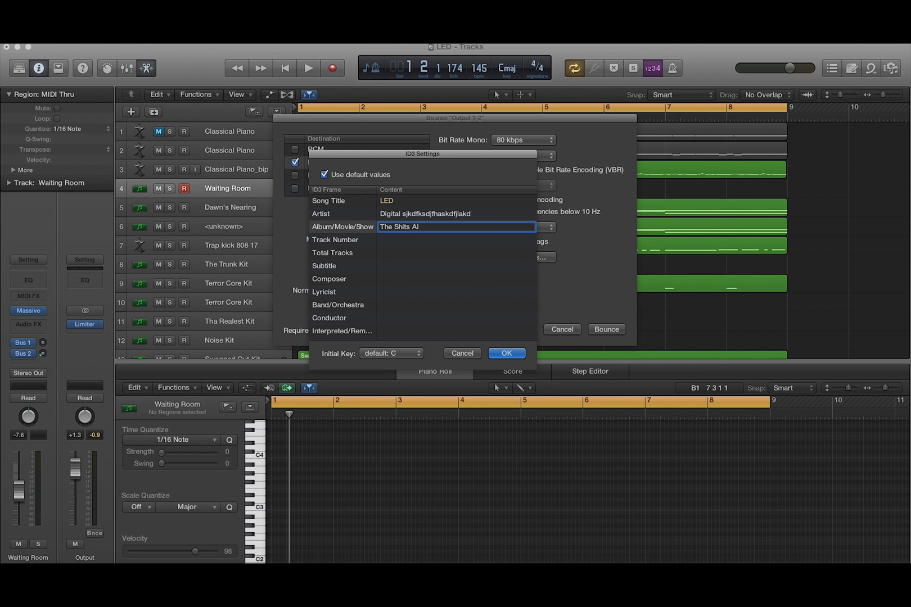
pyautogui.write('bum')
pyautogui.click(457, 239)
pyautogui.write('1')
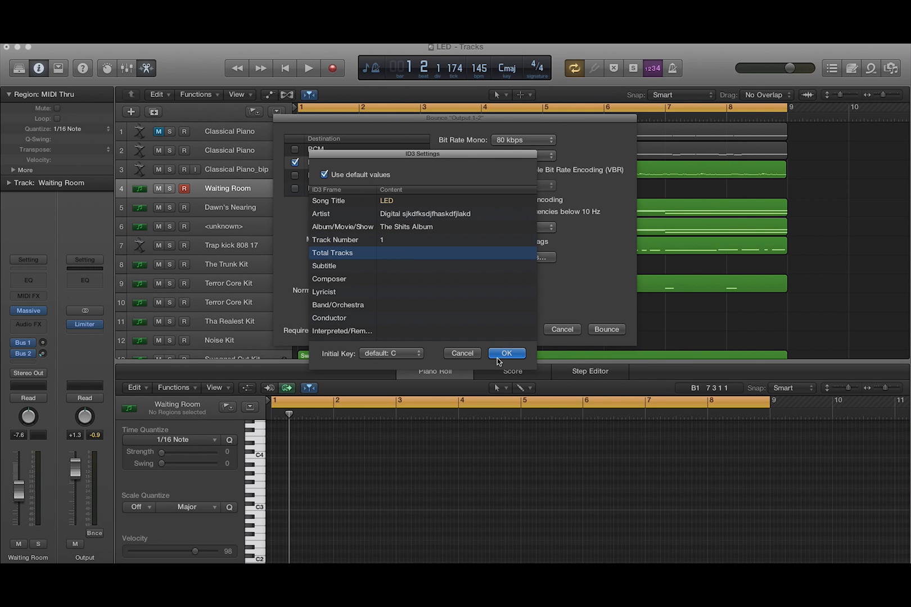
# Confirm the ID3 tags and set the MP3 bitrates to 192 kbps stereo and 96 kbps mono.
pyautogui.click(505, 353)
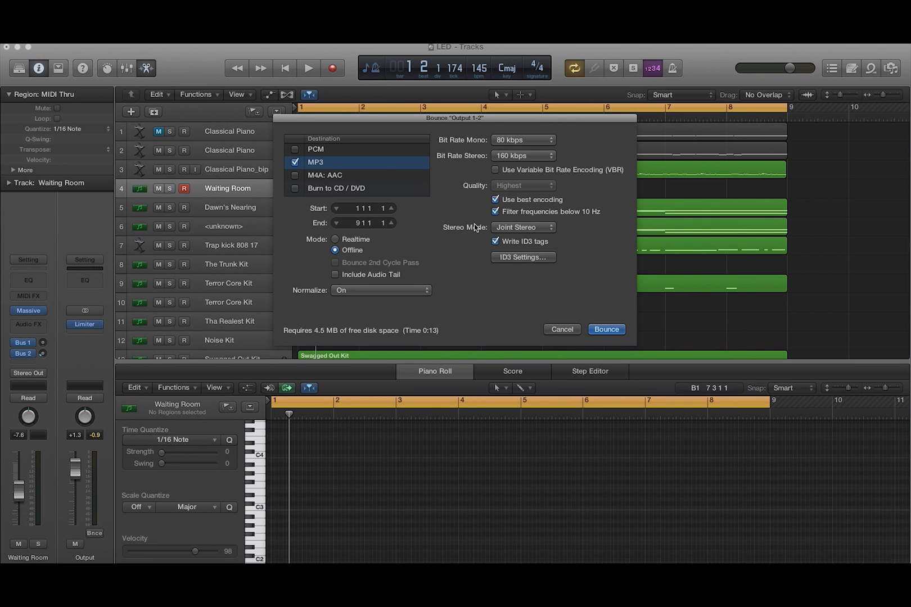
pyautogui.moveTo(520, 166)
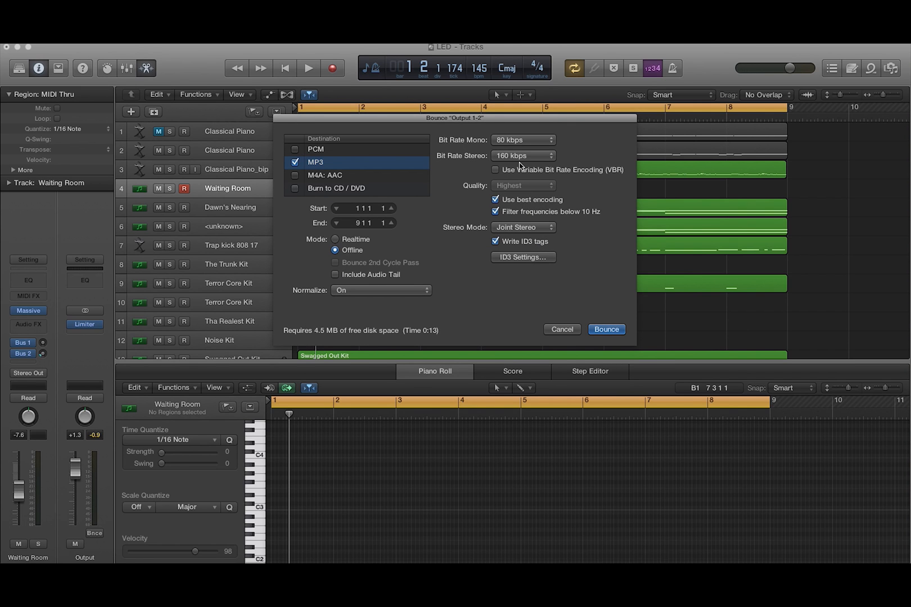
pyautogui.click(518, 139)
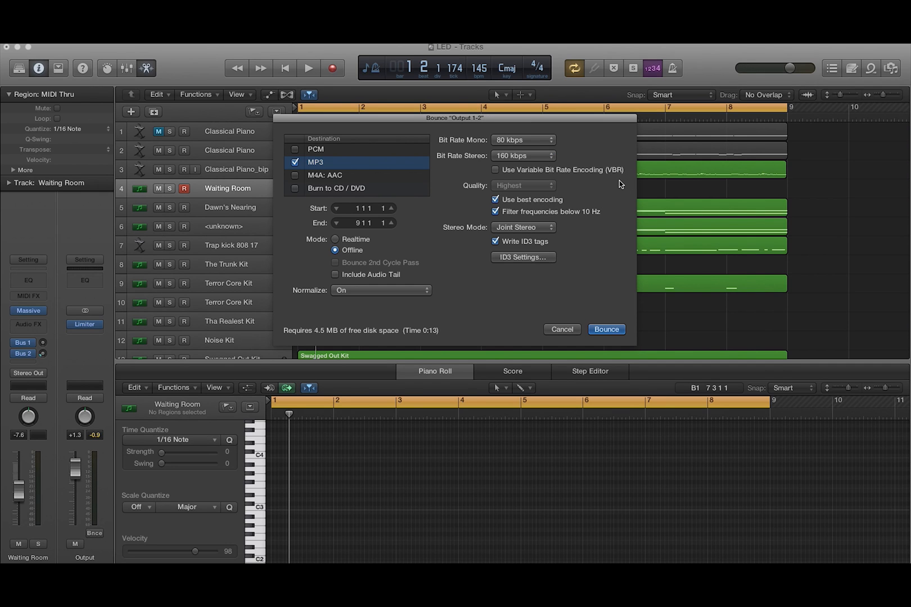
pyautogui.moveTo(537, 160)
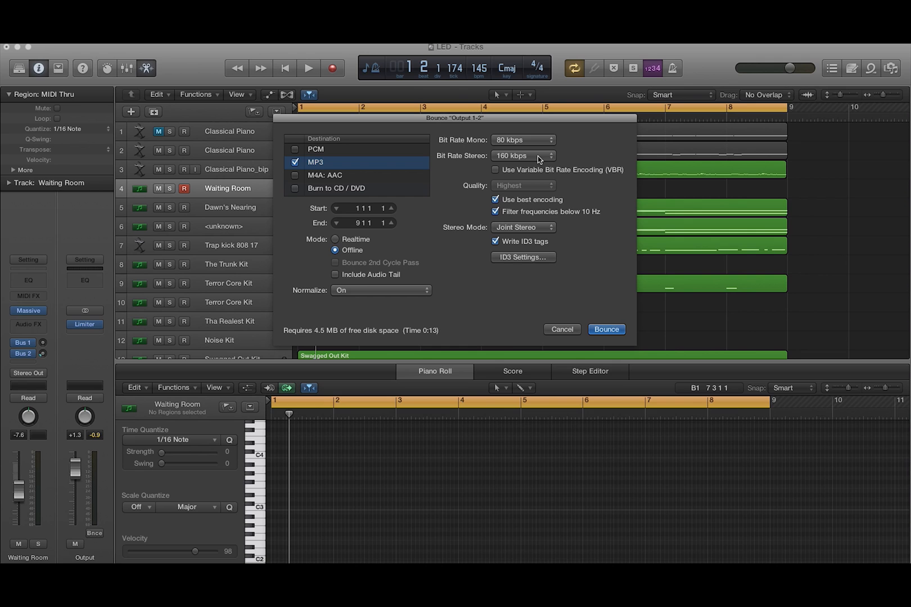
pyautogui.click(520, 155)
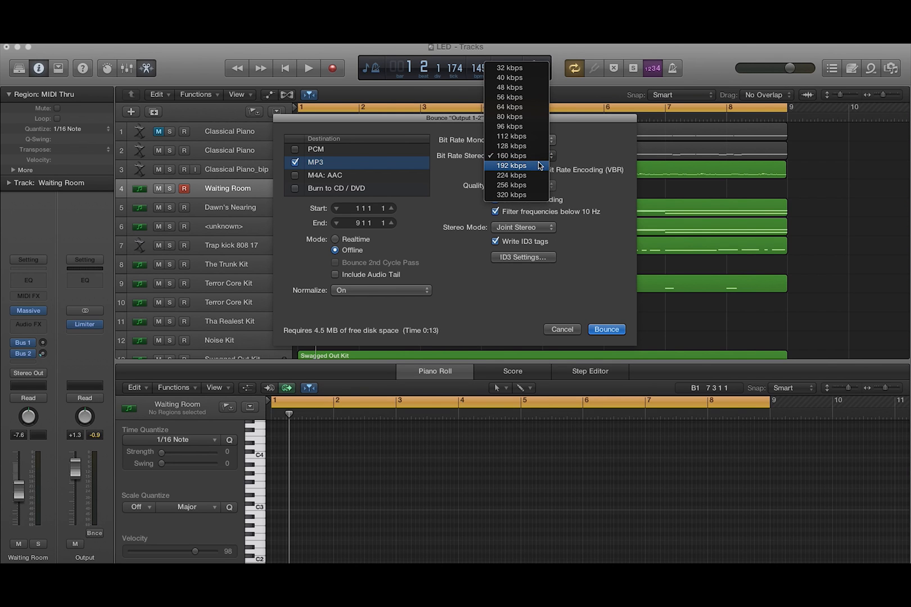
pyautogui.click(510, 115)
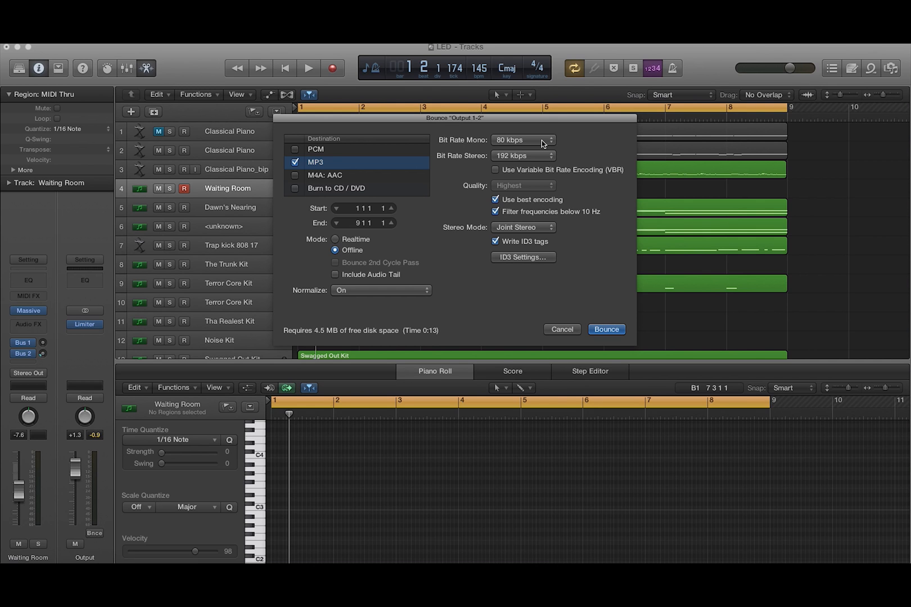
pyautogui.click(520, 139)
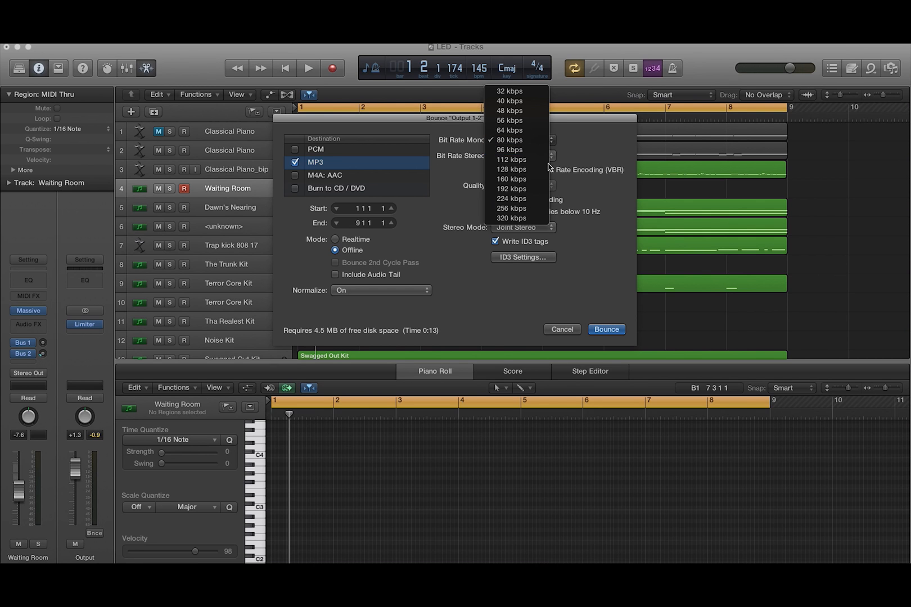
pyautogui.click(511, 149)
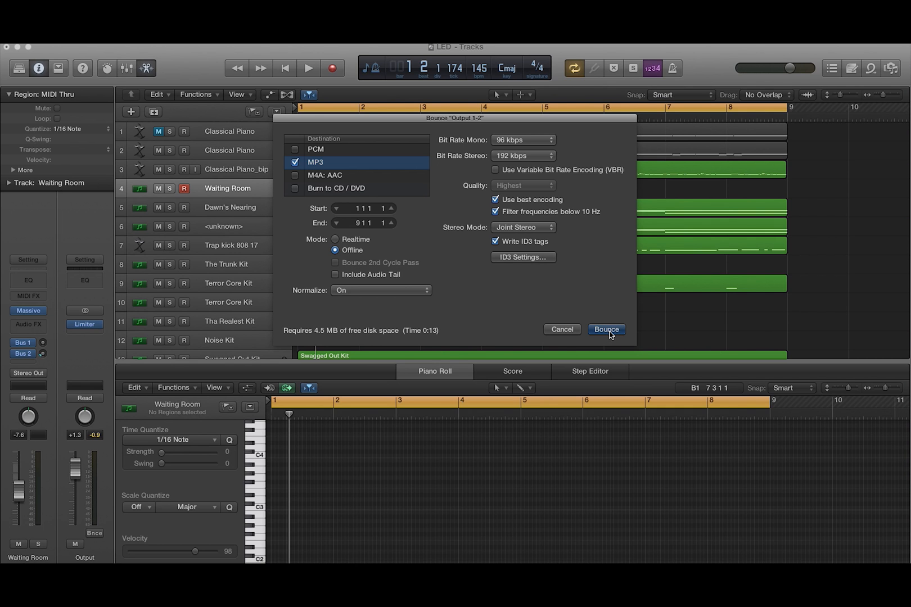
# Bounce the MP3 into the Bounces folder under the name LED test bounce.
pyautogui.click(606, 330)
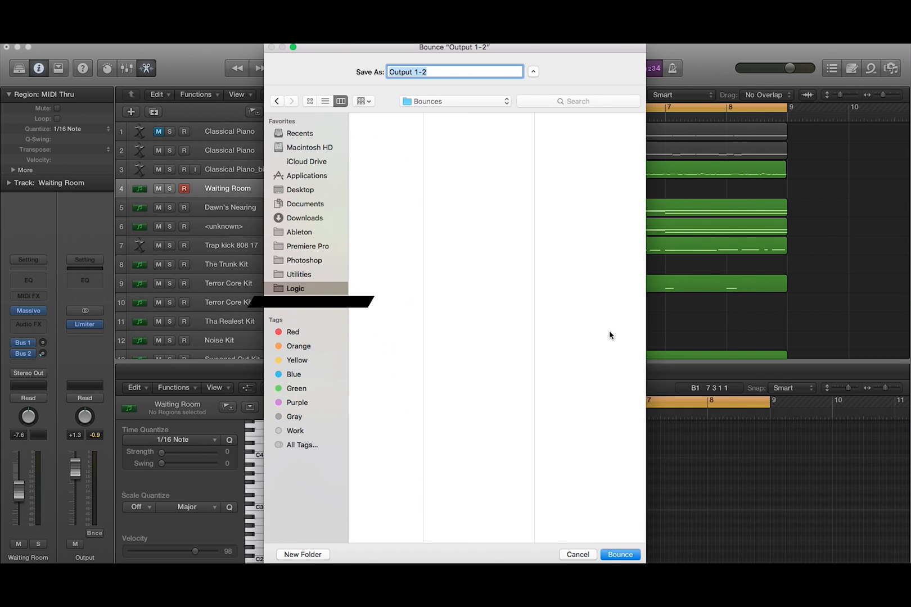
pyautogui.click(295, 287)
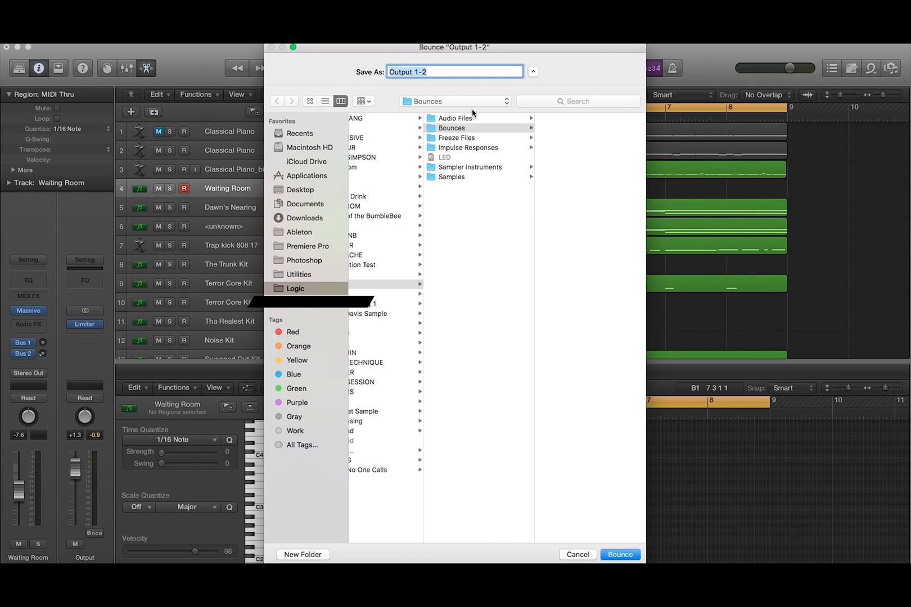
pyautogui.write('LED')
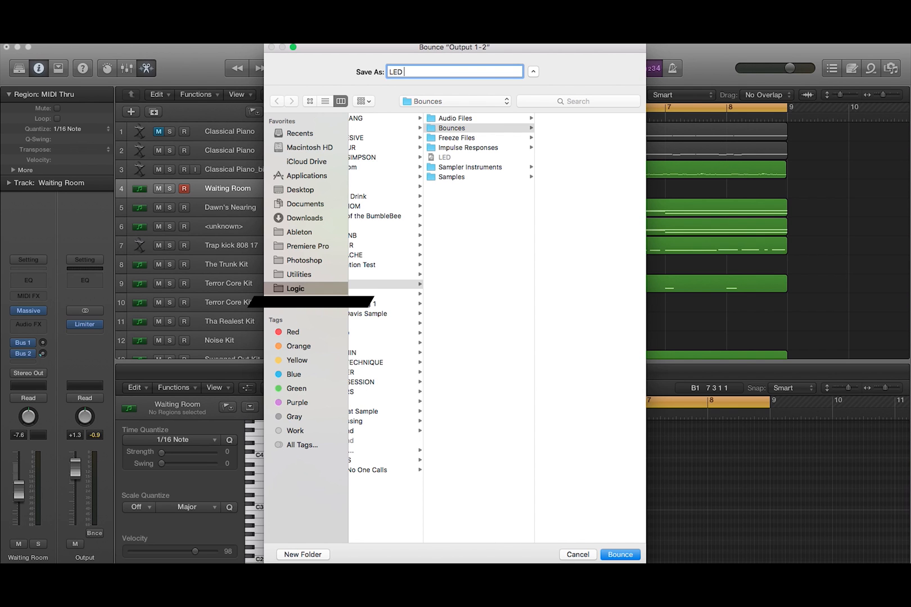
pyautogui.write('test b')
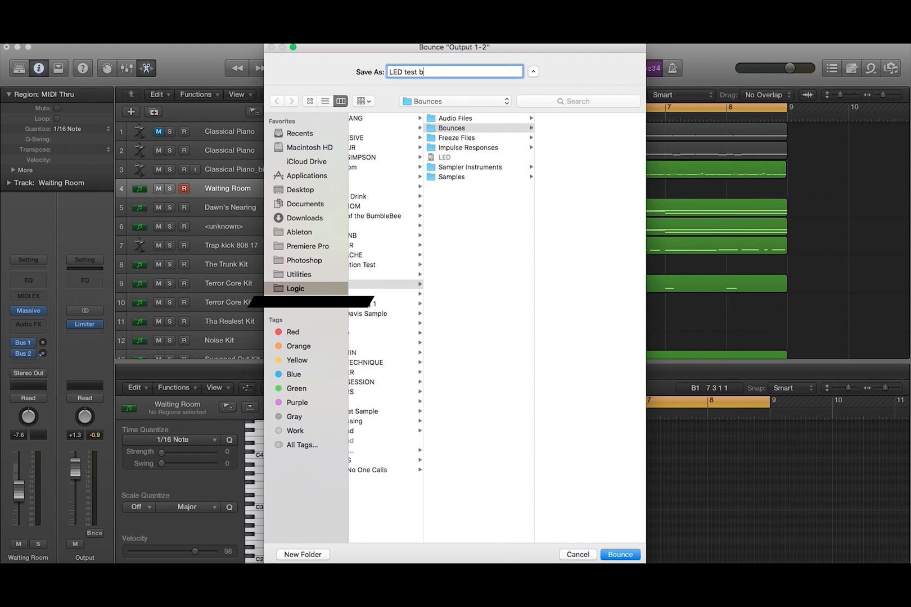
pyautogui.write('ounce')
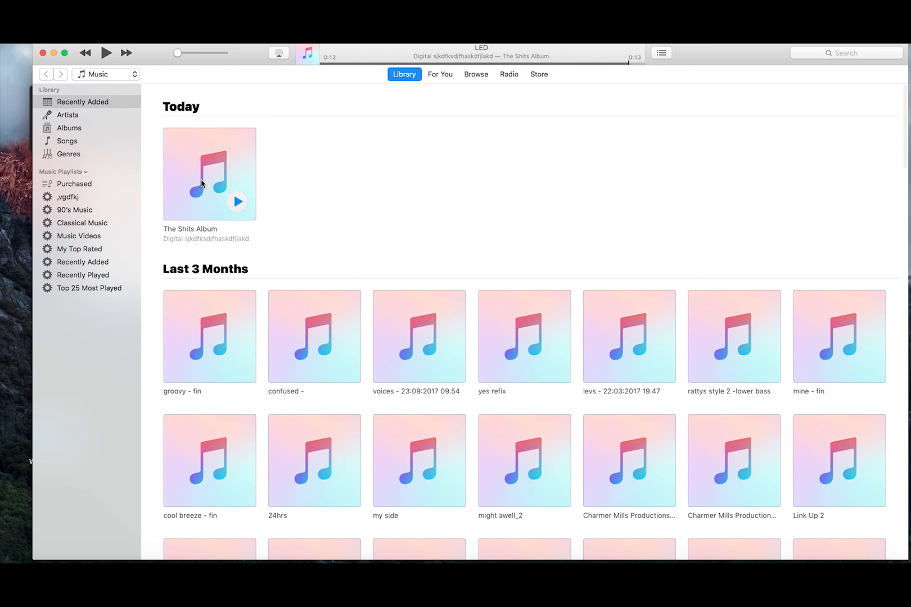
# Expand The Shits Album in iTunes Recently Added to reveal its LED track by Digital.
pyautogui.click(209, 172)
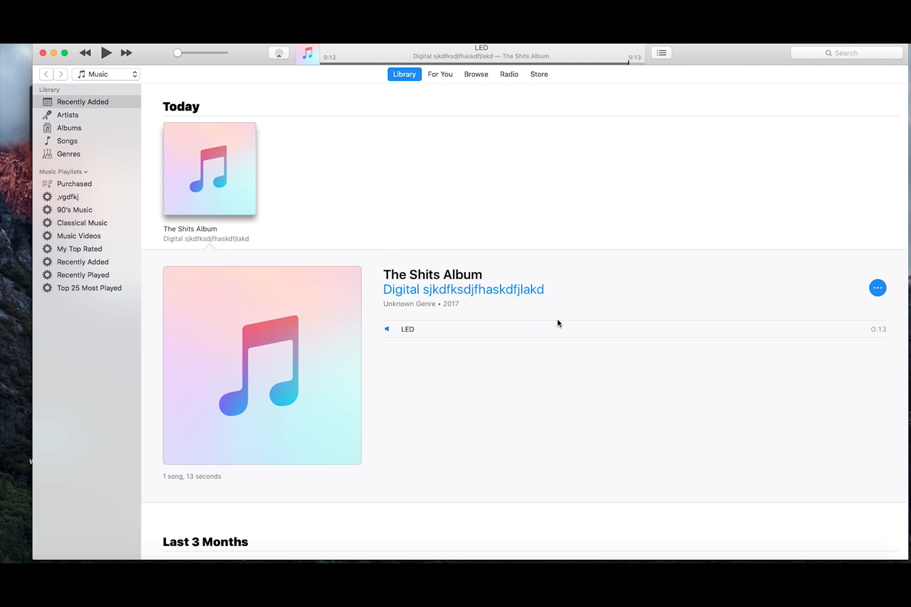
pyautogui.moveTo(417, 255)
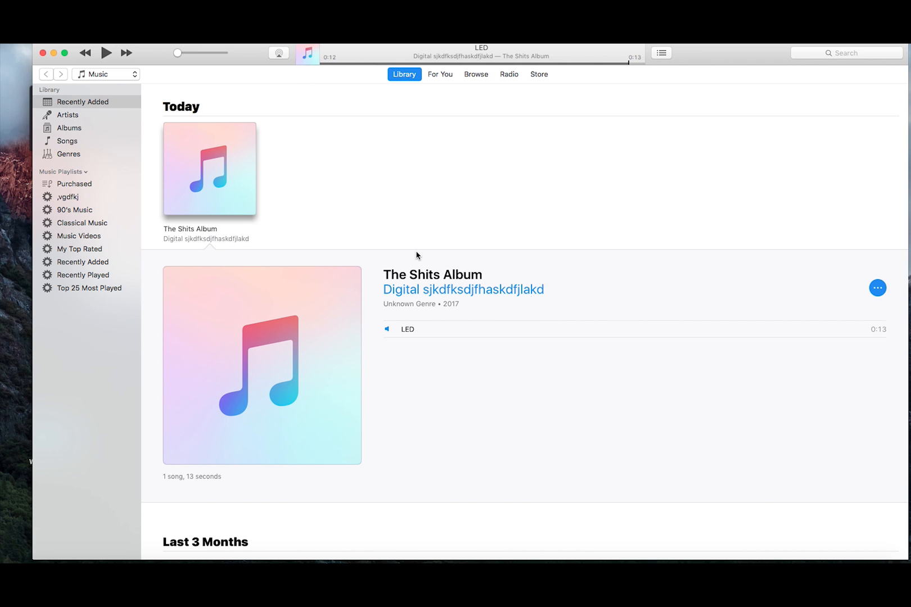
pyautogui.moveTo(428, 309)
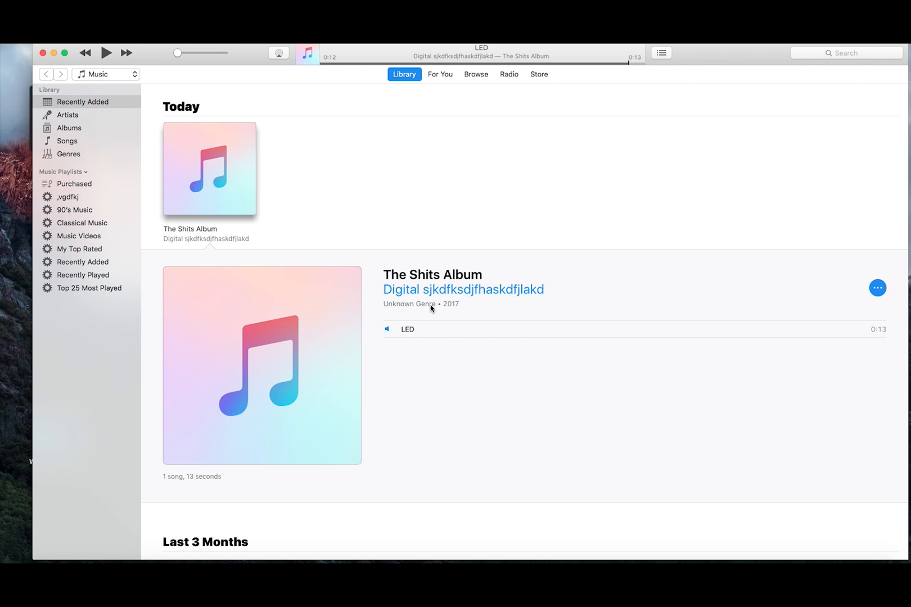
pyautogui.moveTo(473, 276)
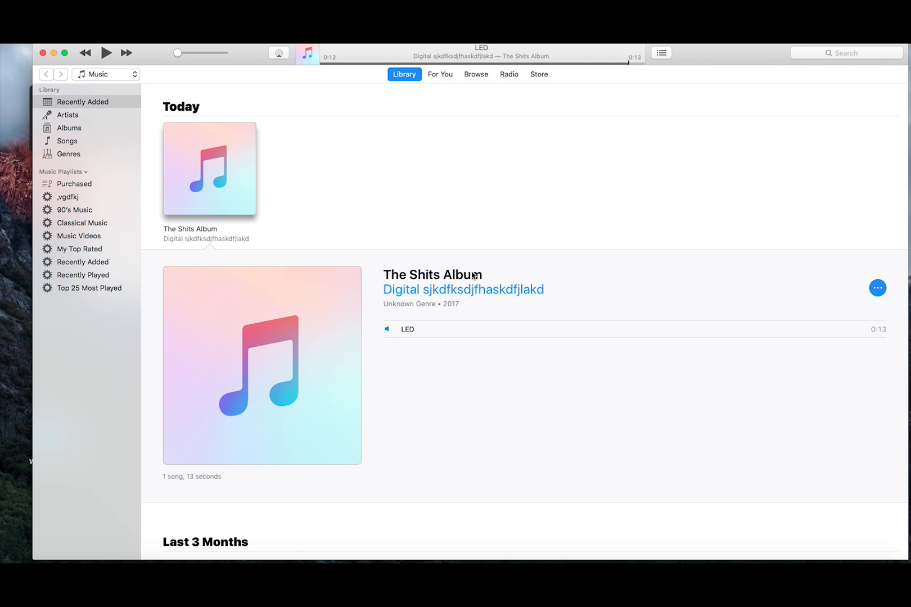